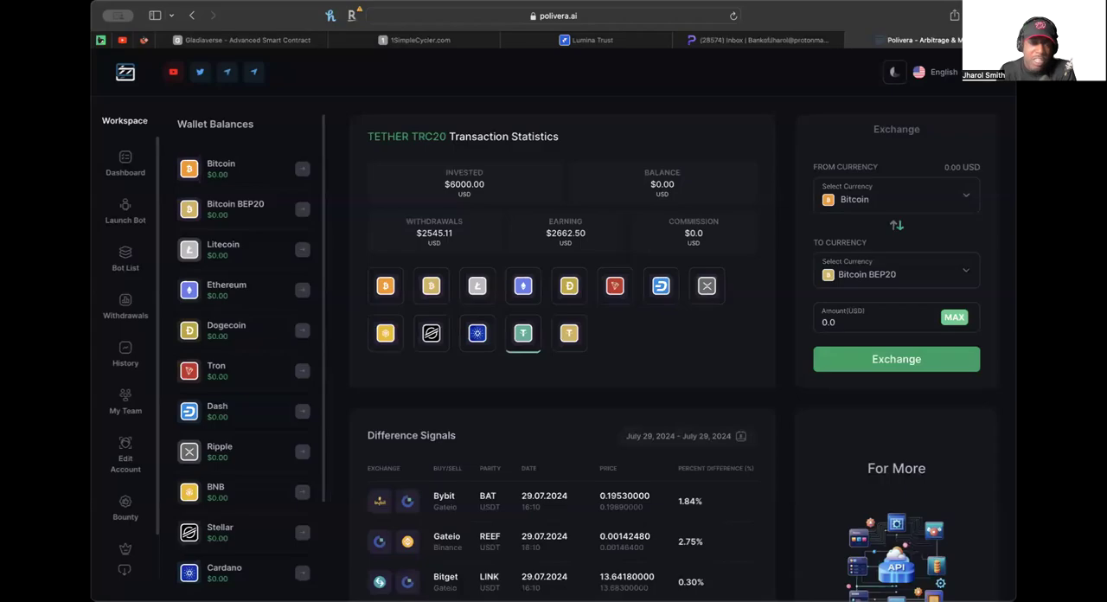
{"action": "mouse_move", "coordinate": [432, 394]}
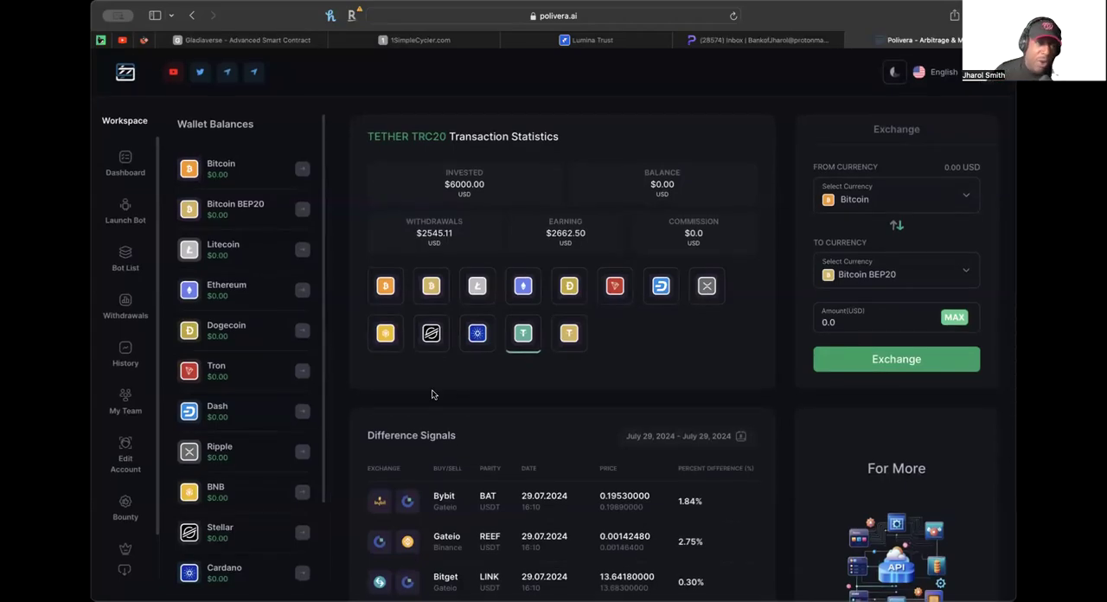
{"action": "mouse_move", "coordinate": [273, 456]}
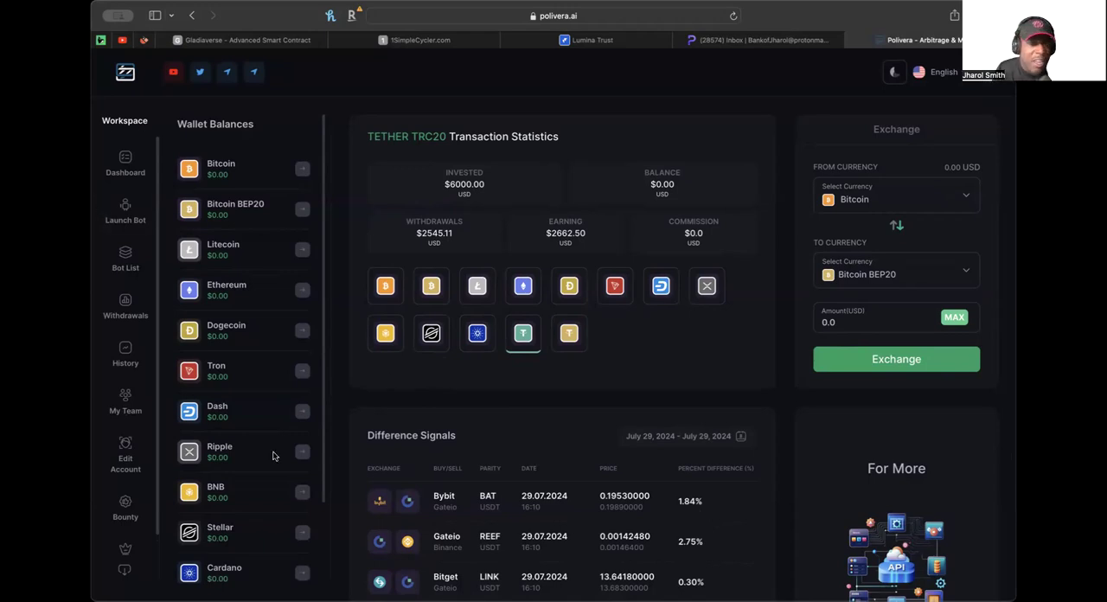
{"action": "mouse_move", "coordinate": [277, 312]}
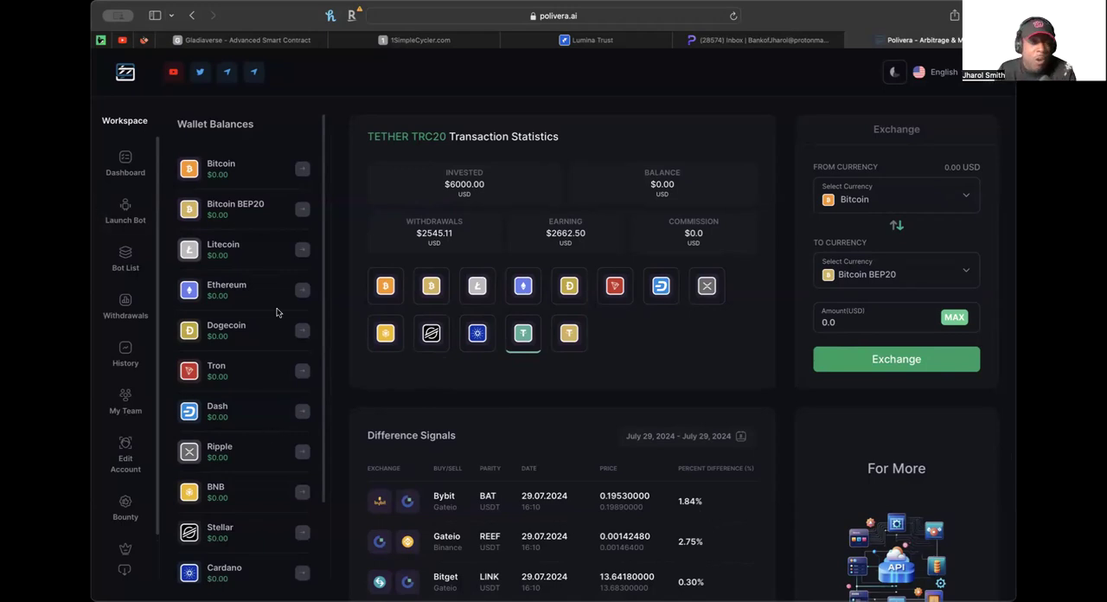
{"action": "mouse_move", "coordinate": [173, 72]}
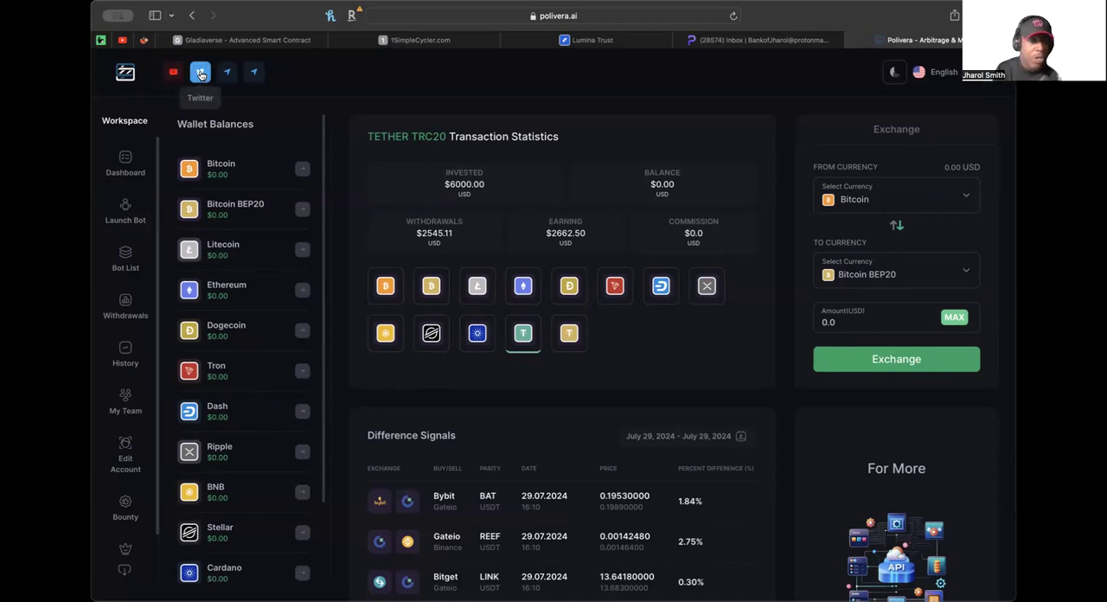
{"action": "mouse_move", "coordinate": [272, 351]}
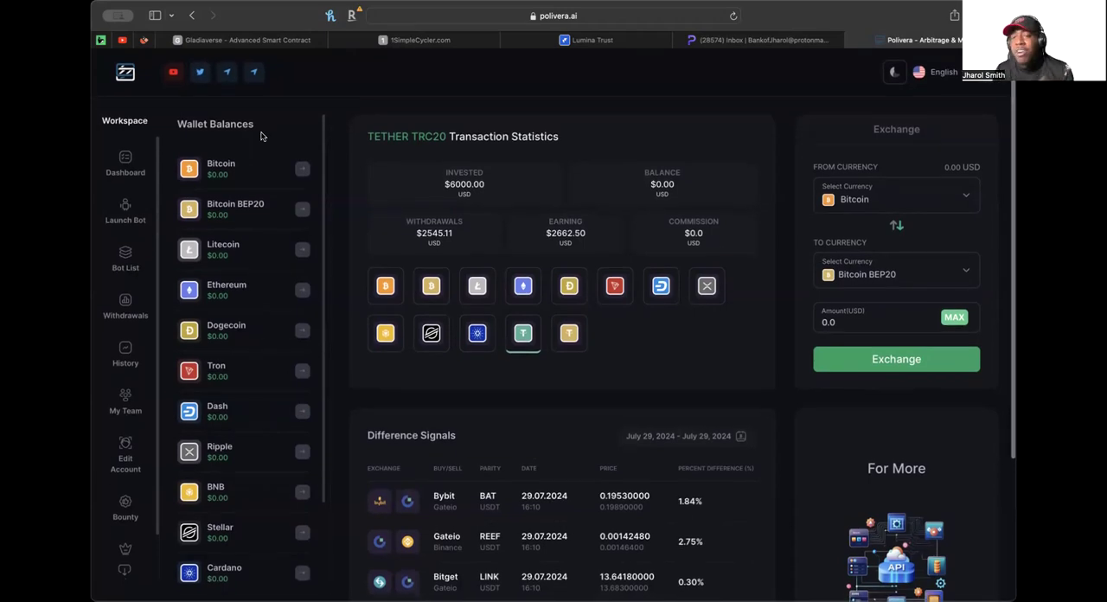
{"action": "mouse_move", "coordinate": [477, 286]}
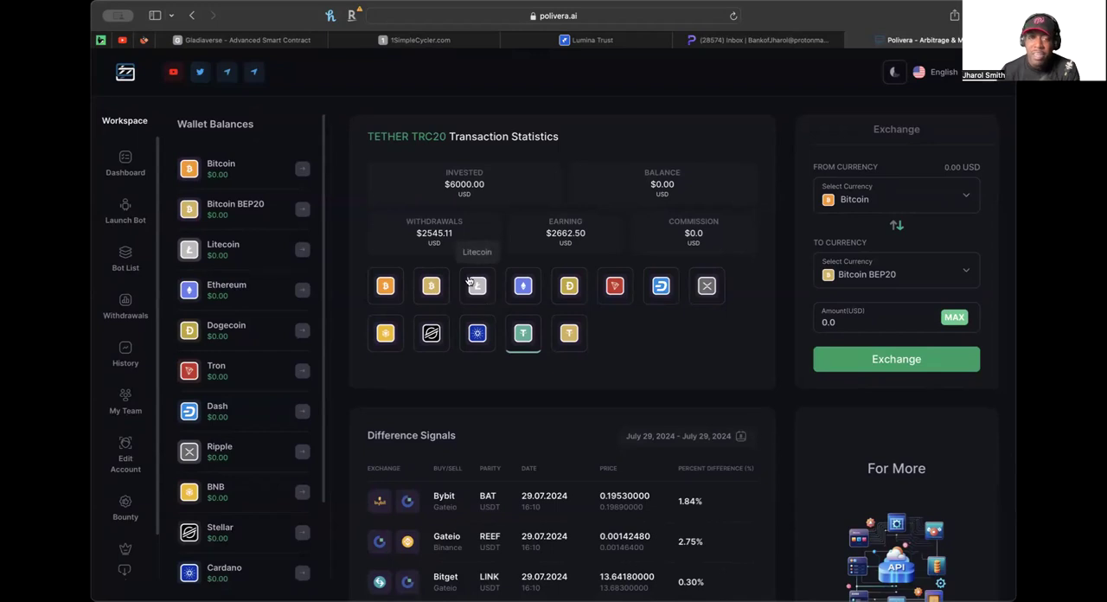
{"action": "mouse_move", "coordinate": [254, 72]}
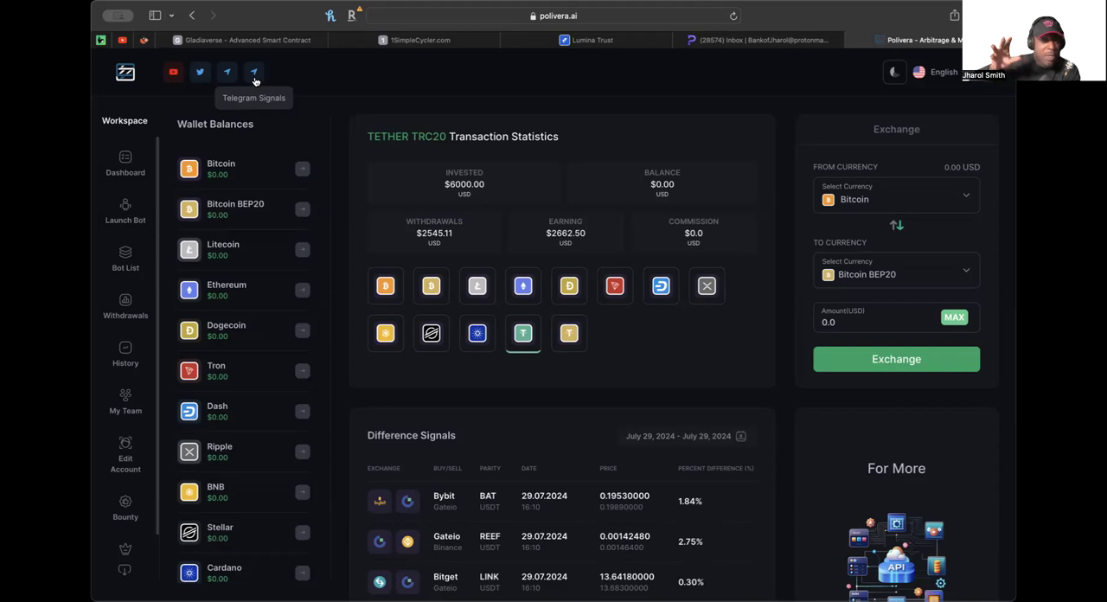
{"action": "mouse_move", "coordinate": [227, 72]}
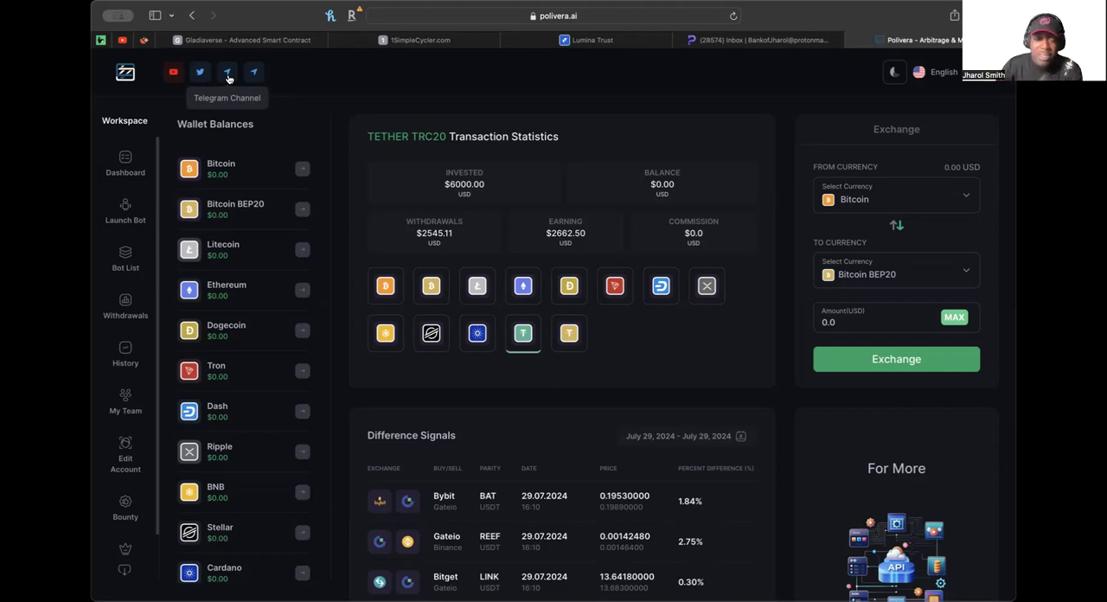
Step: Open the Polivera.ai News Telegram channel page showing 1,558 subscribers
{"action": "left_click", "coordinate": [228, 71]}
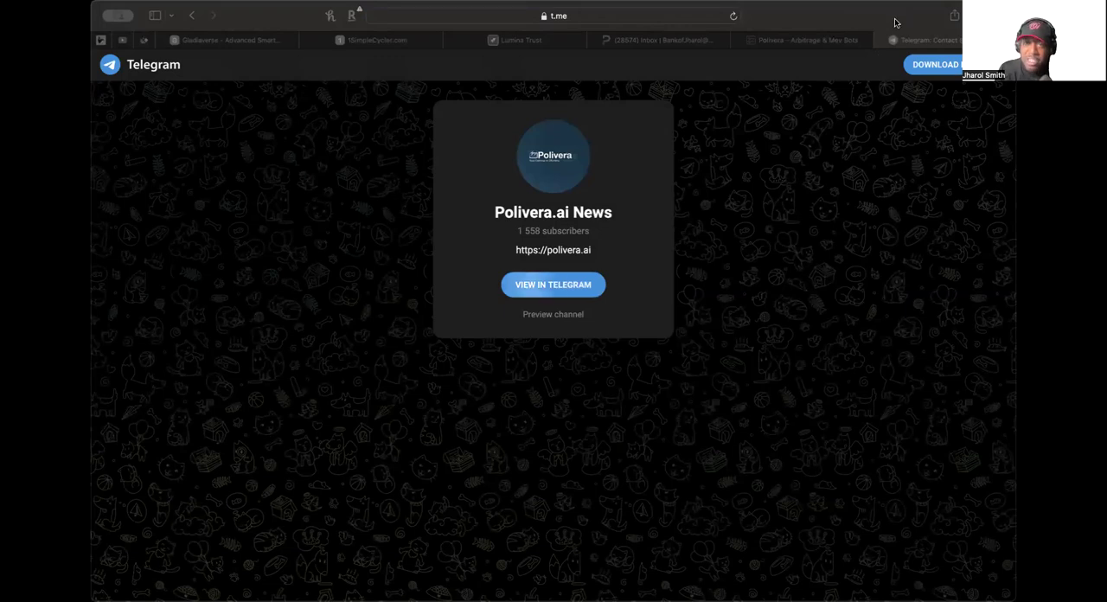
{"action": "mouse_move", "coordinate": [354, 361]}
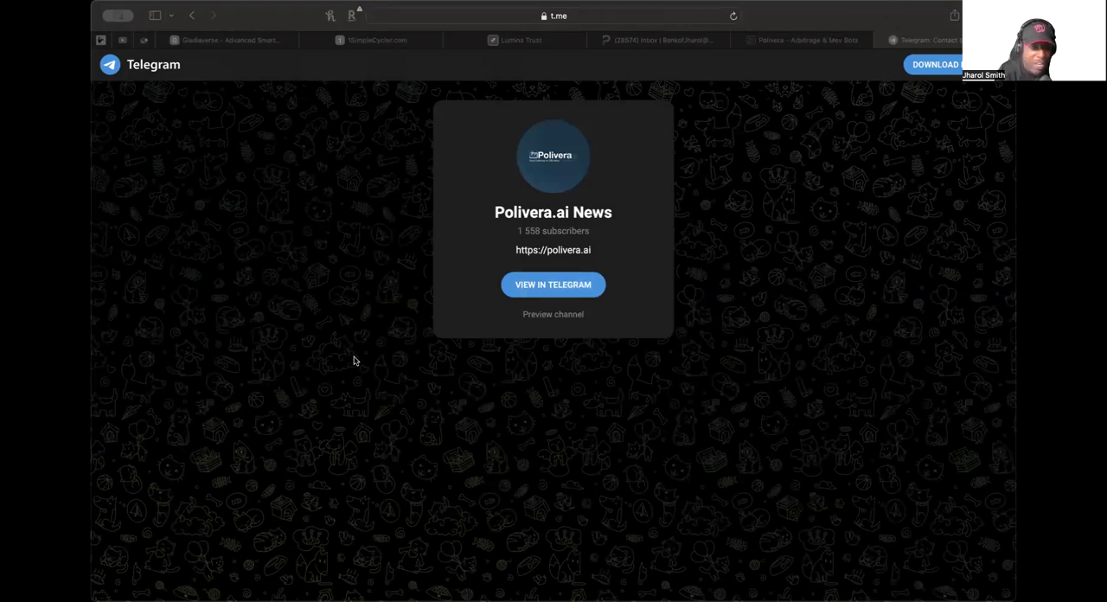
{"action": "mouse_move", "coordinate": [545, 500]}
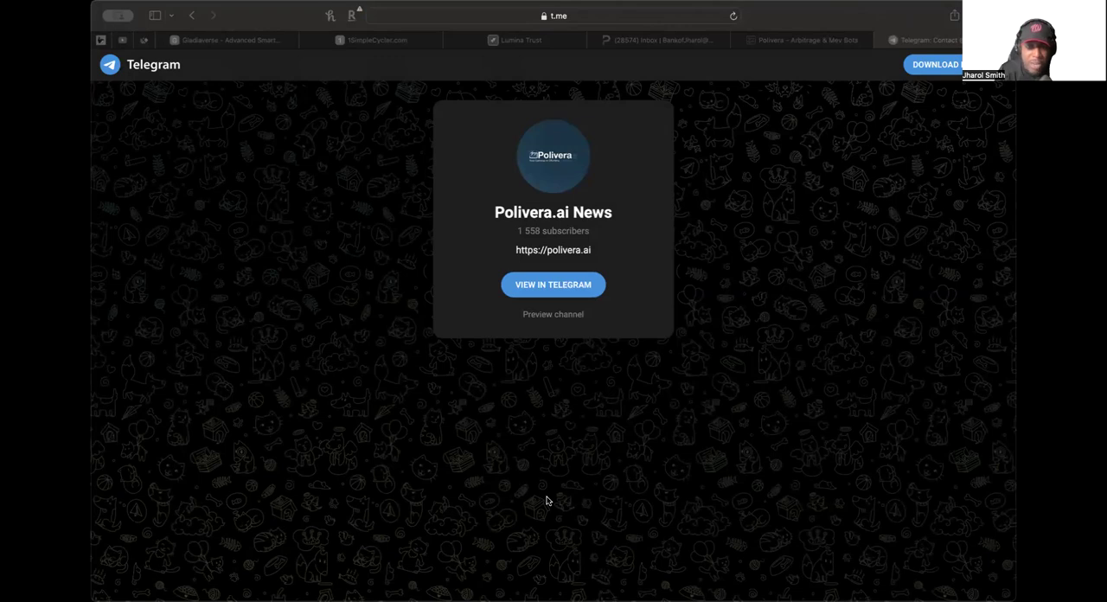
{"action": "mouse_move", "coordinate": [398, 316]}
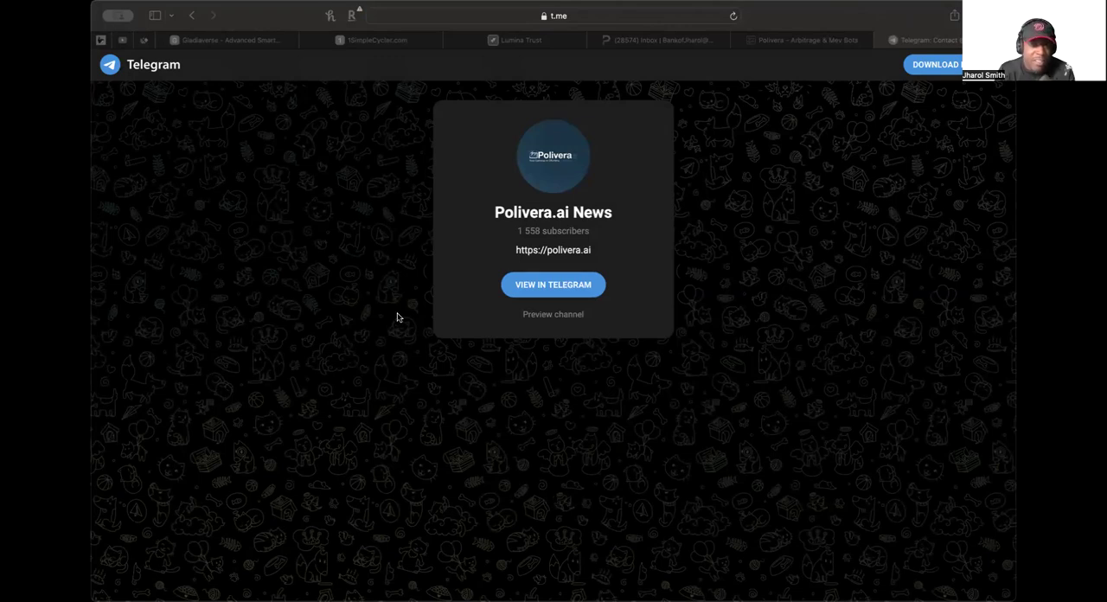
Step: Launch Polivera.ai News in the Telegram app and scroll to the July 24 webinar post
{"action": "left_click", "coordinate": [552, 284]}
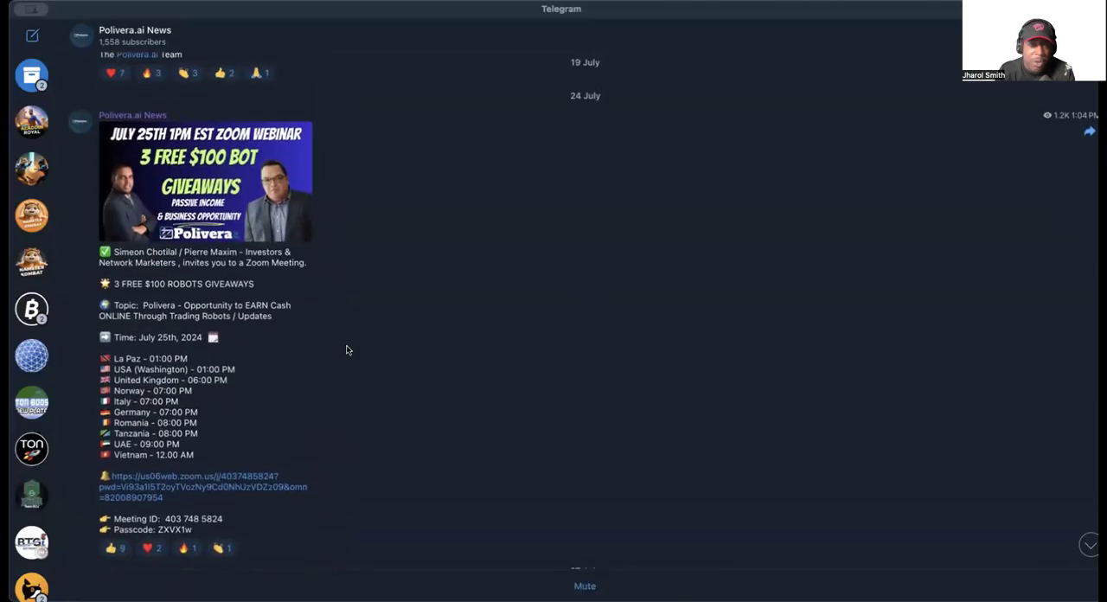
{"action": "scroll", "scroll_direction": "down", "scroll_amount": 3}
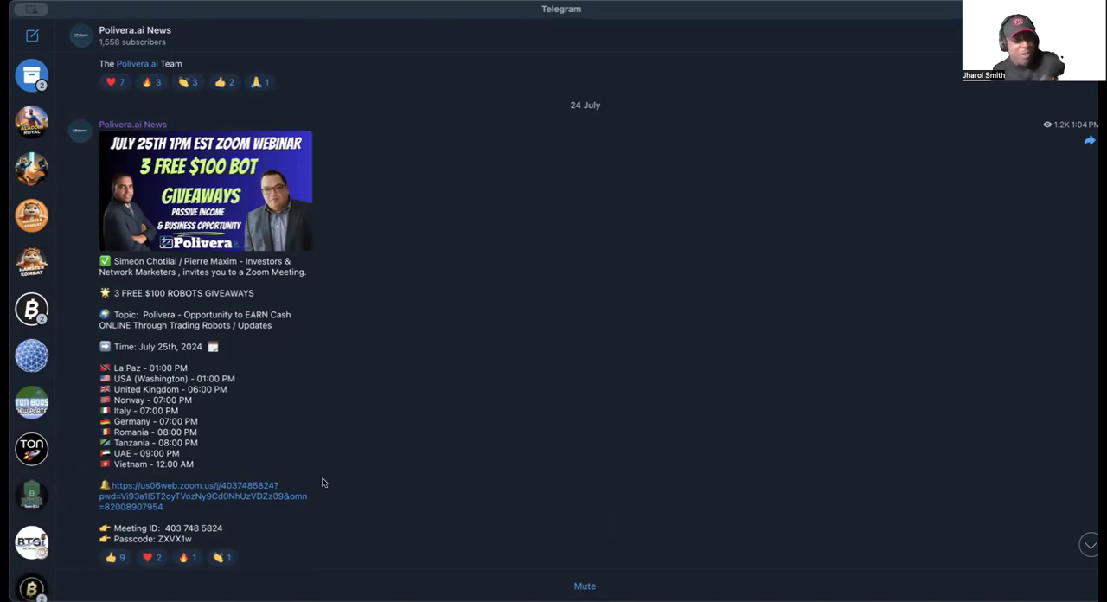
{"action": "mouse_move", "coordinate": [319, 374]}
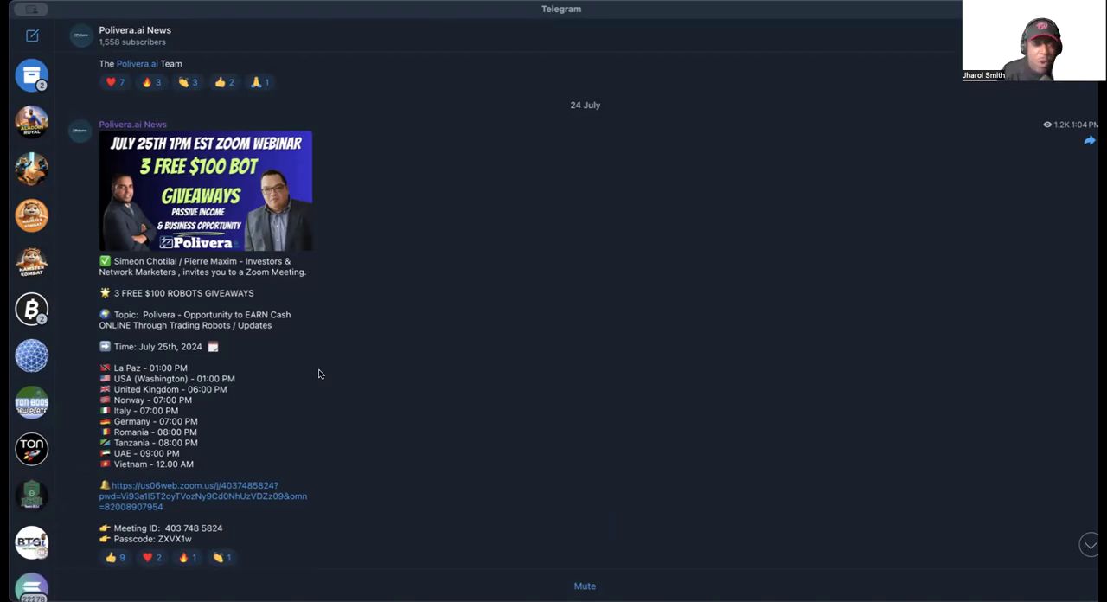
Step: Scroll through the Polivera.ai News posts down to the forwarded Zoom recording
{"action": "scroll", "scroll_direction": "down", "scroll_amount": 3}
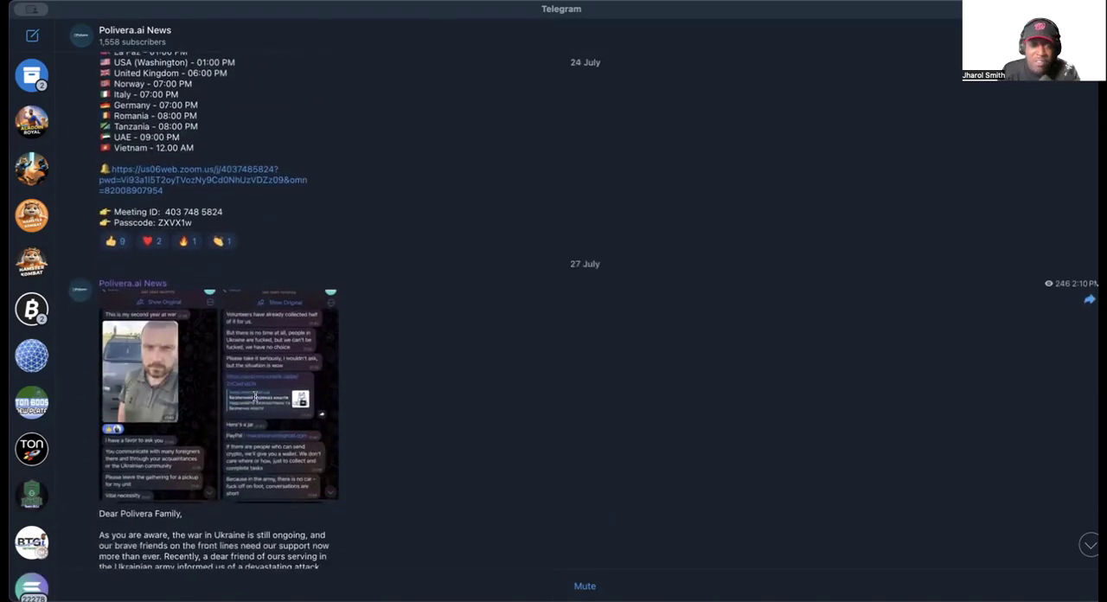
{"action": "scroll", "scroll_direction": "down", "scroll_amount": 3}
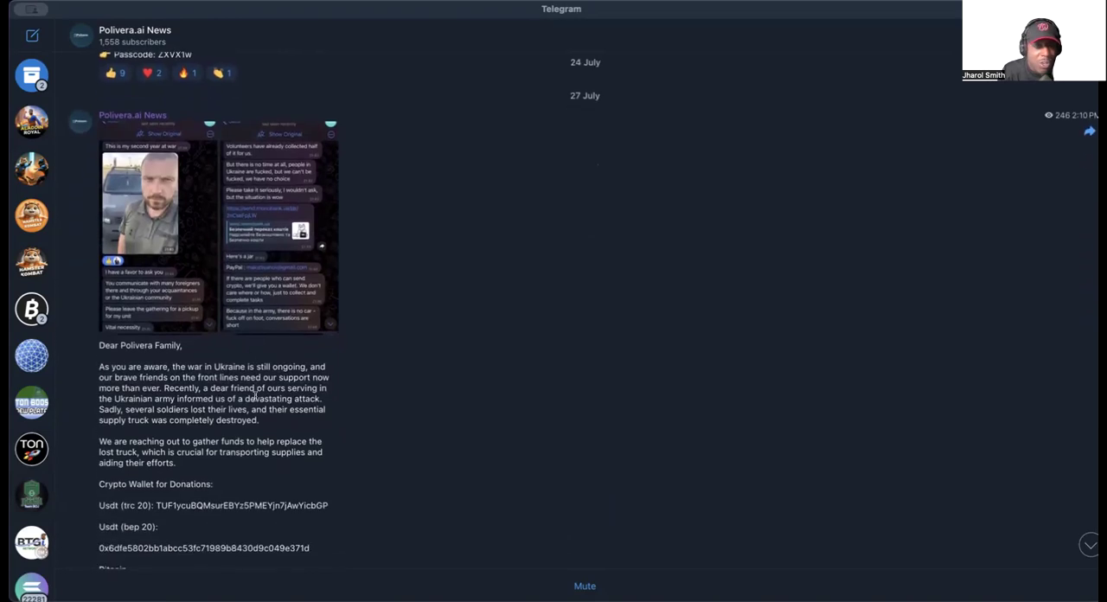
{"action": "scroll", "scroll_direction": "down", "scroll_amount": 3}
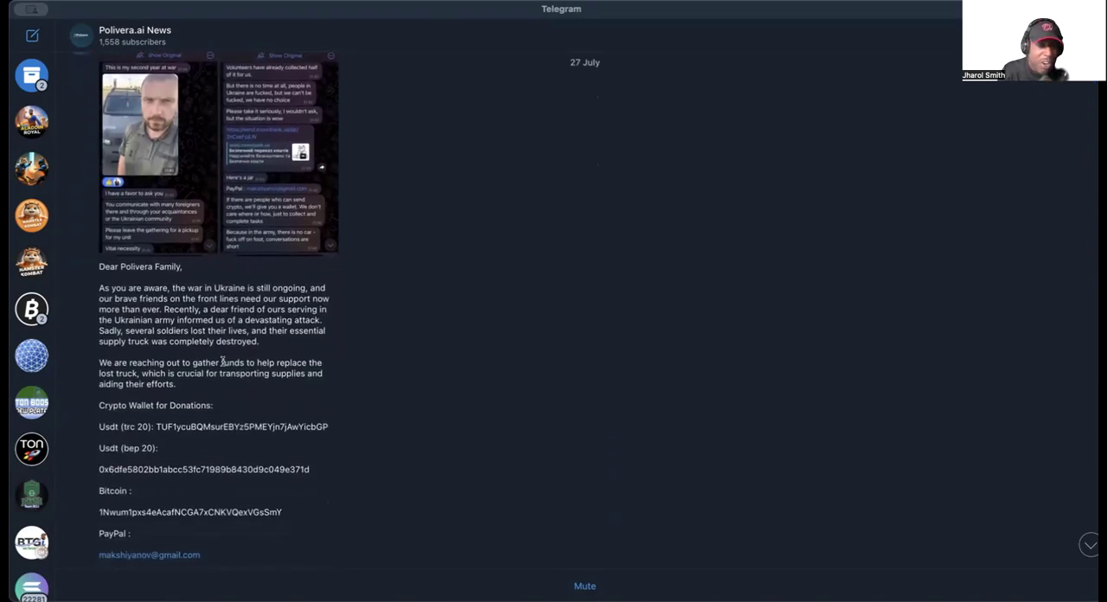
{"action": "scroll", "scroll_direction": "down", "scroll_amount": 3}
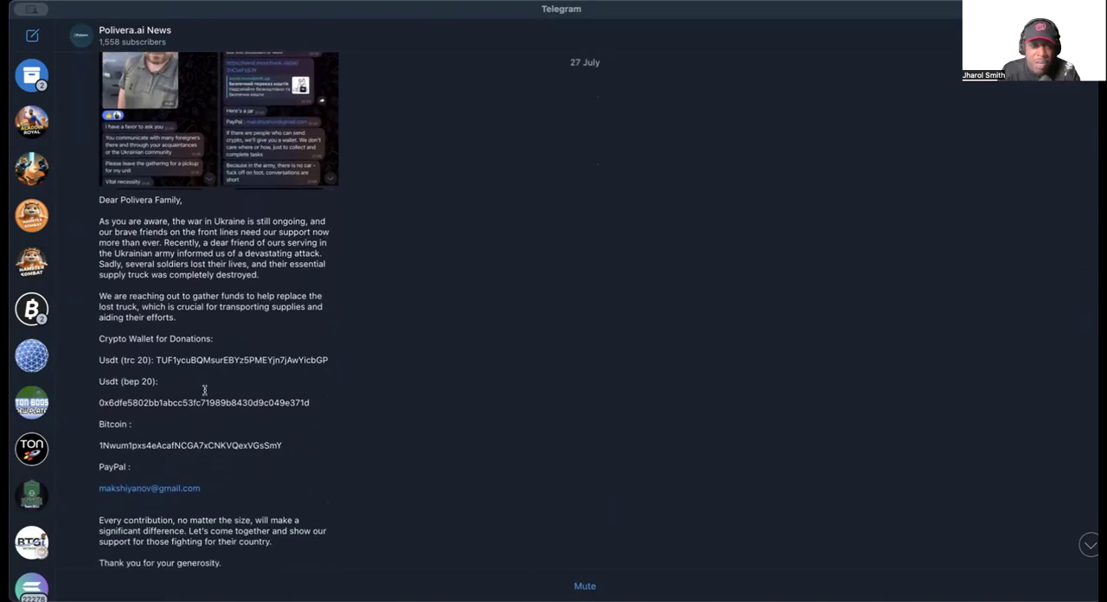
{"action": "scroll", "scroll_direction": "down", "scroll_amount": 3}
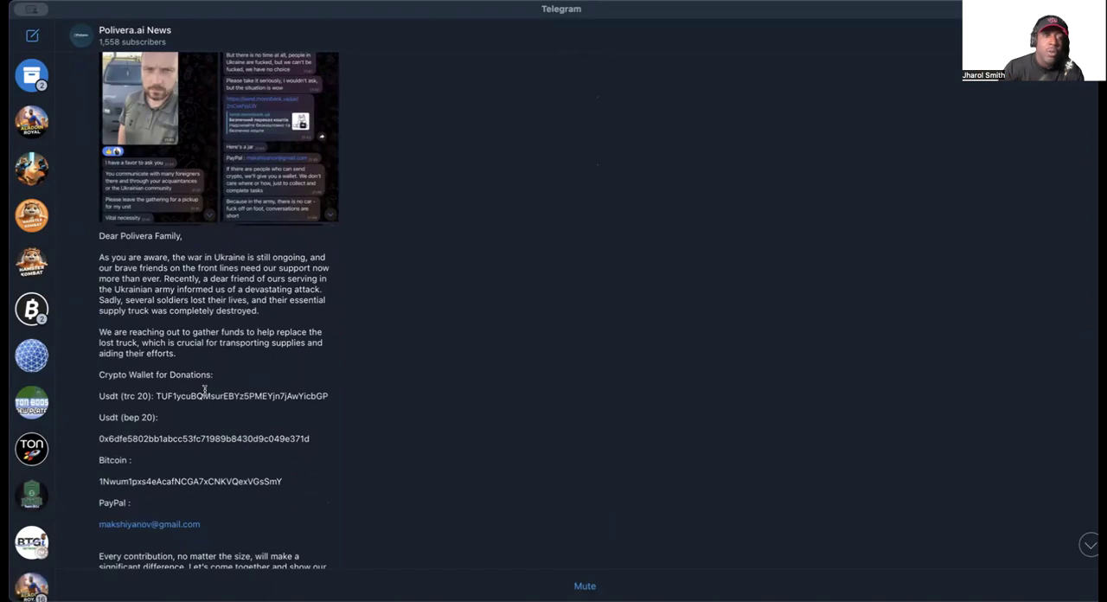
{"action": "scroll", "scroll_direction": "down", "scroll_amount": 3}
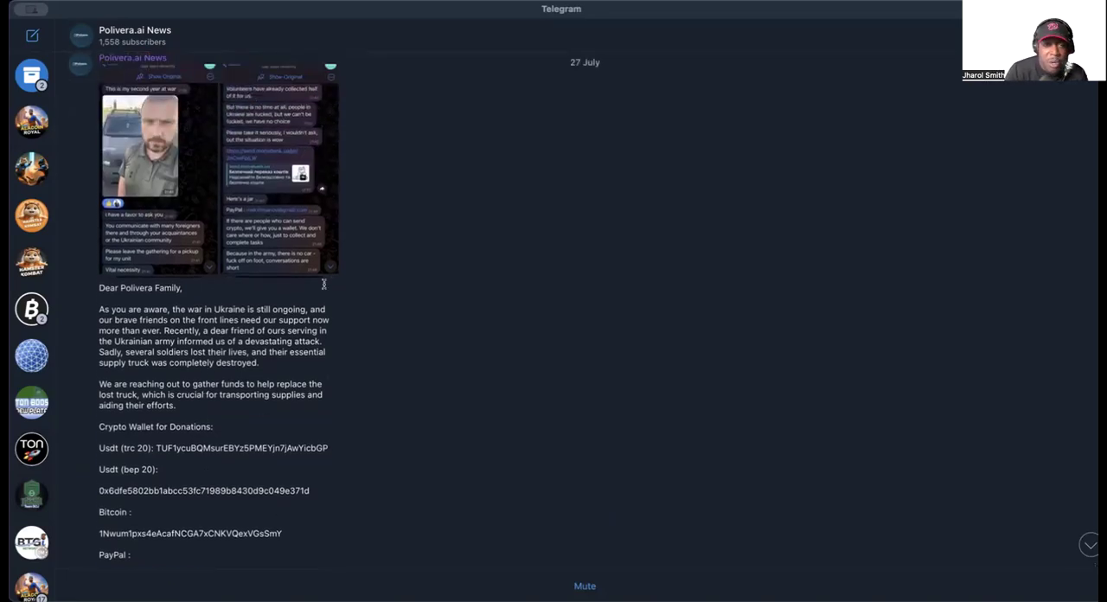
{"action": "scroll", "scroll_direction": "down", "scroll_amount": 3}
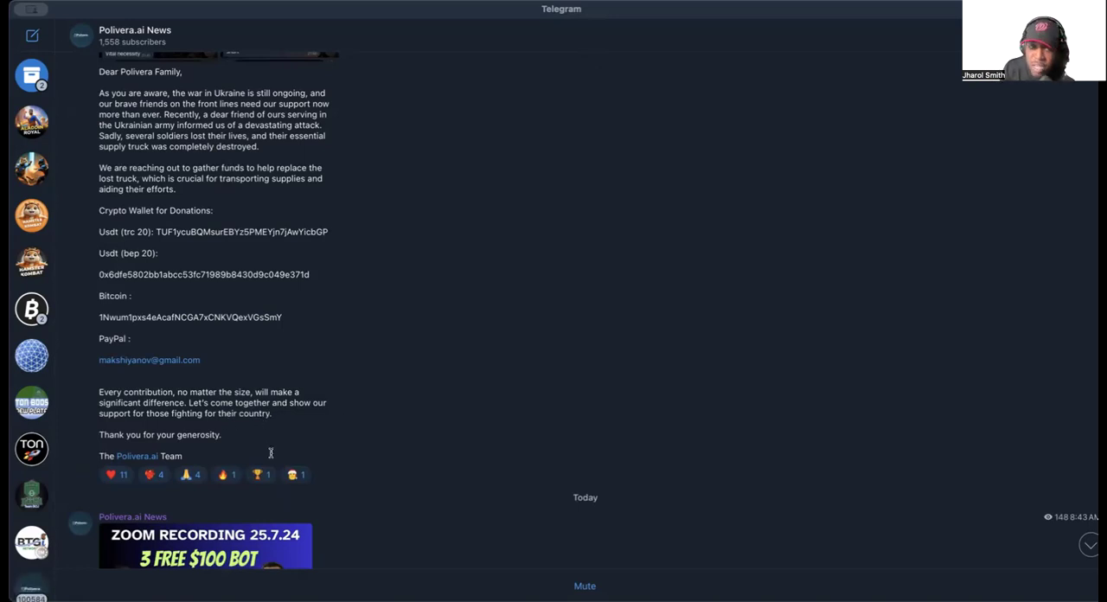
{"action": "scroll", "scroll_direction": "down", "scroll_amount": 3}
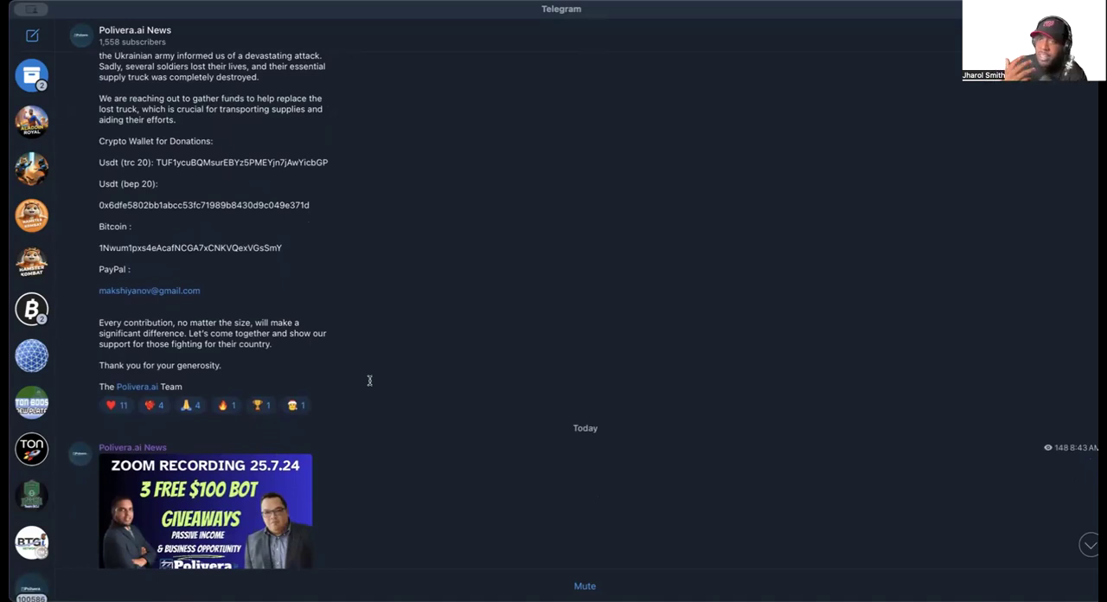
{"action": "scroll", "scroll_direction": "down", "scroll_amount": 3}
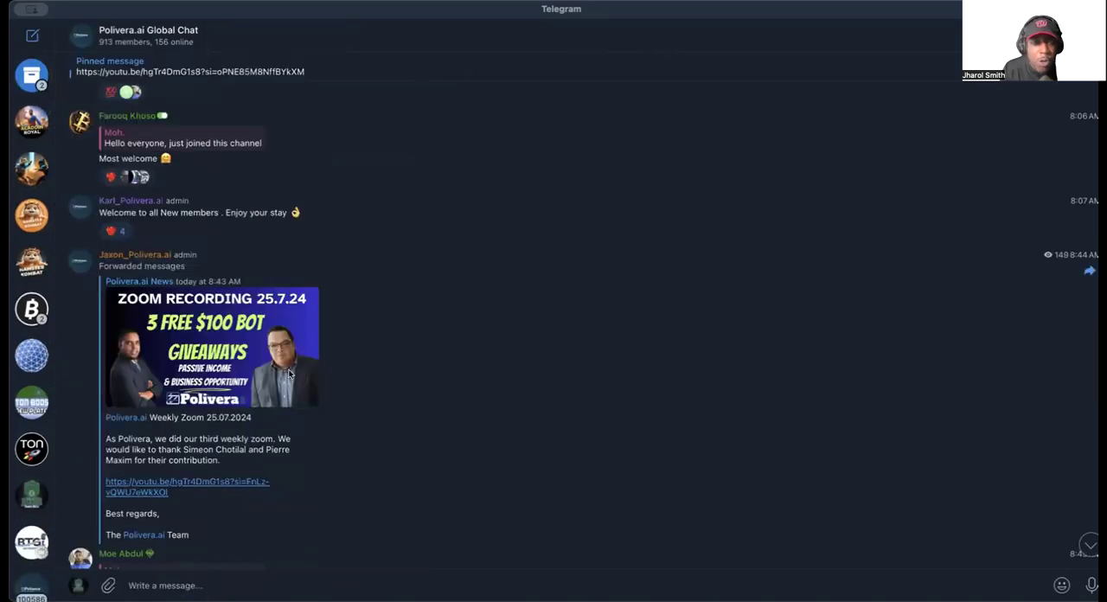
Step: Scroll the Global Chat back to July 28 withdrawal screenshots and BTC answers
{"action": "scroll", "scroll_direction": "down", "scroll_amount": 3}
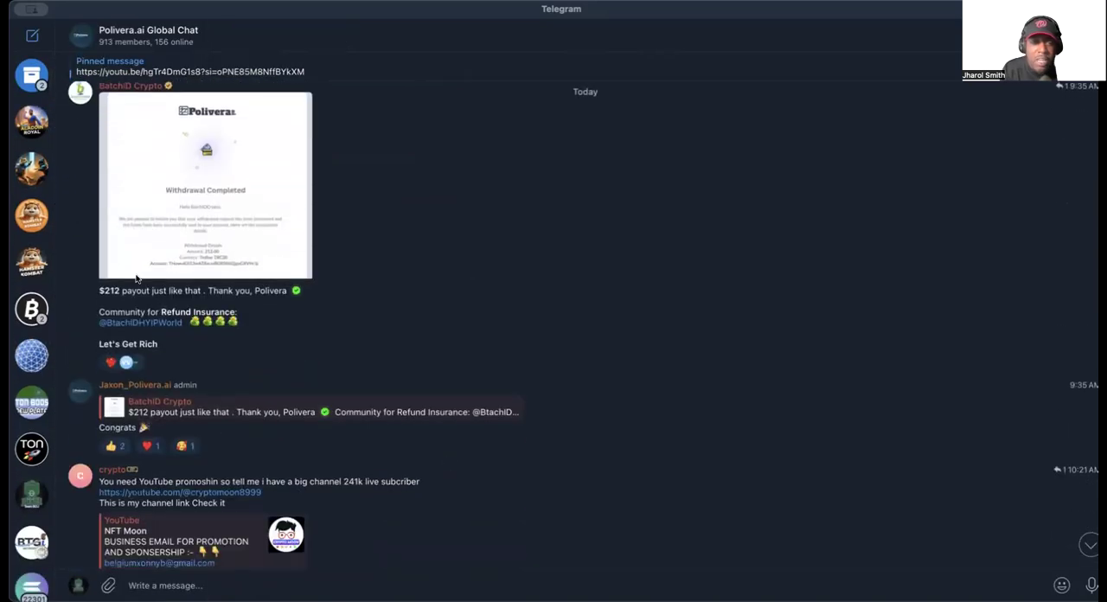
{"action": "scroll", "scroll_direction": "down", "scroll_amount": 3}
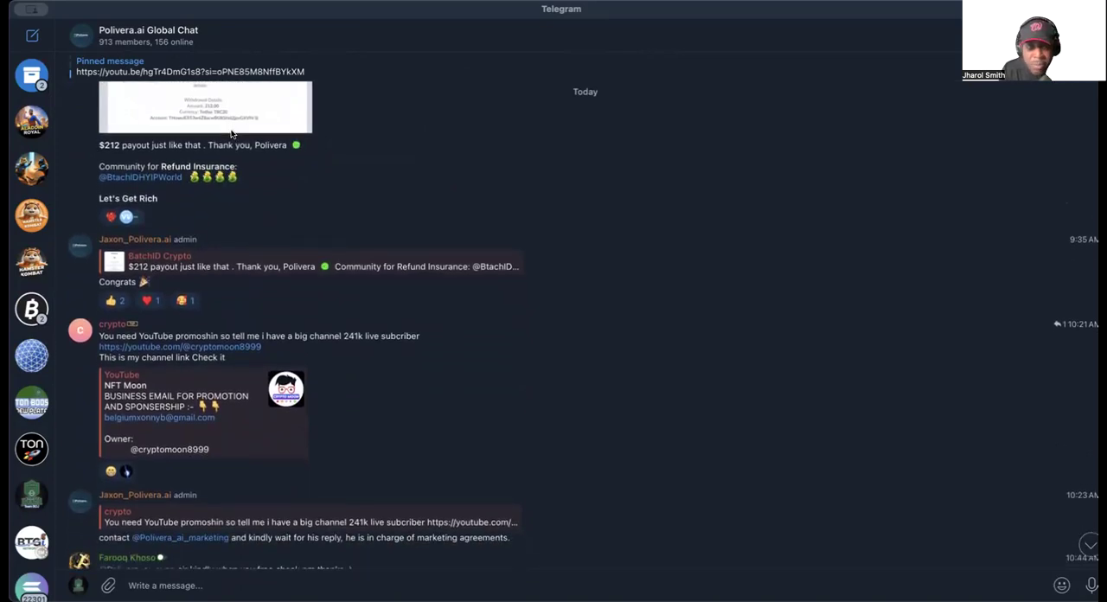
{"action": "scroll", "scroll_direction": "down", "scroll_amount": 3}
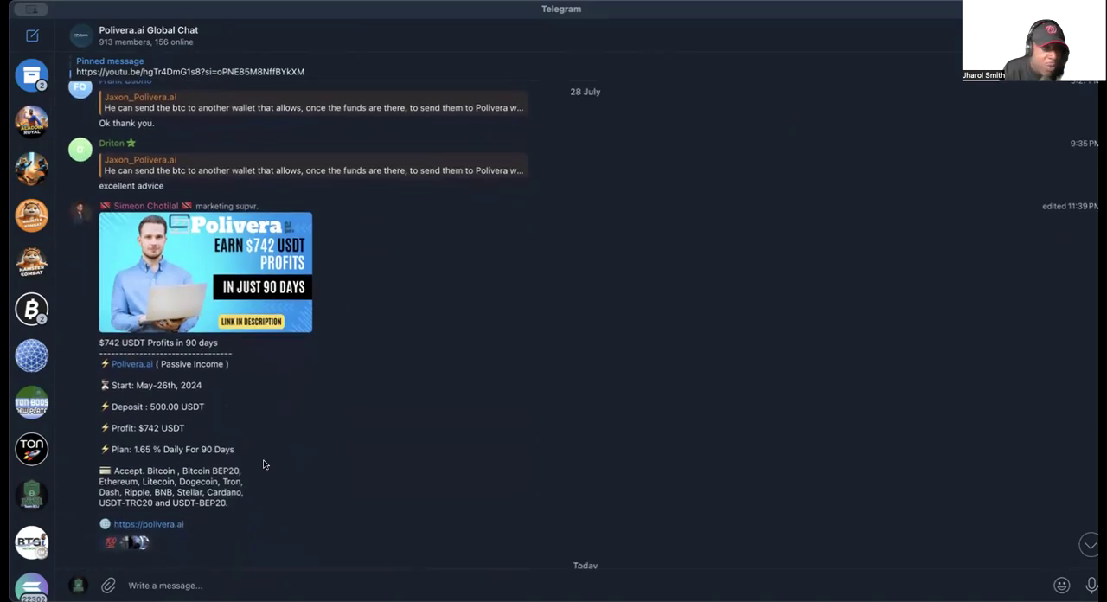
{"action": "mouse_move", "coordinate": [131, 206]}
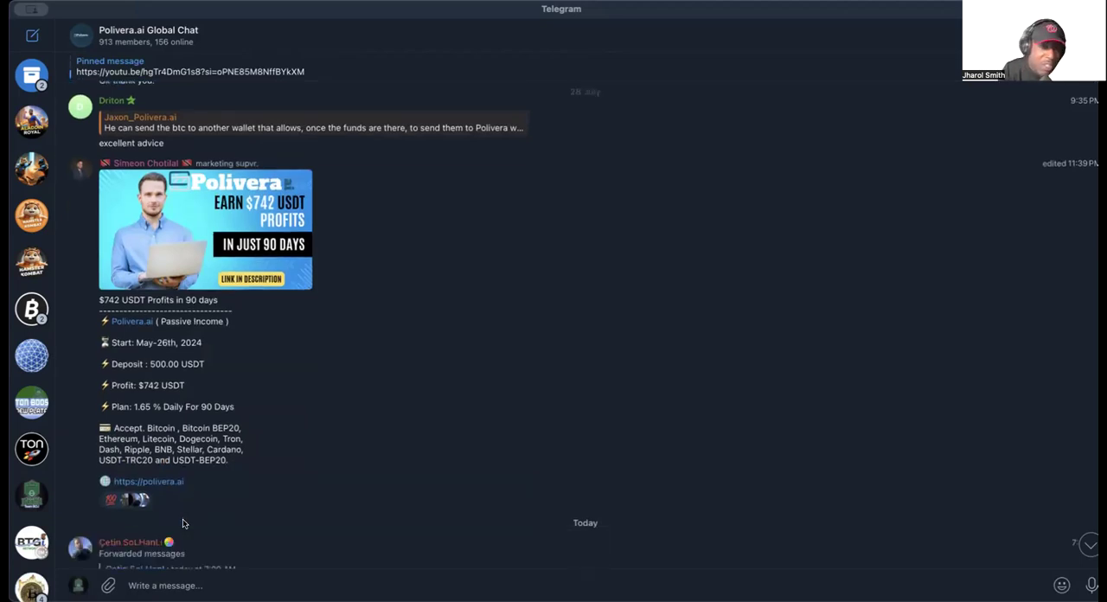
{"action": "scroll", "scroll_direction": "down", "scroll_amount": 3}
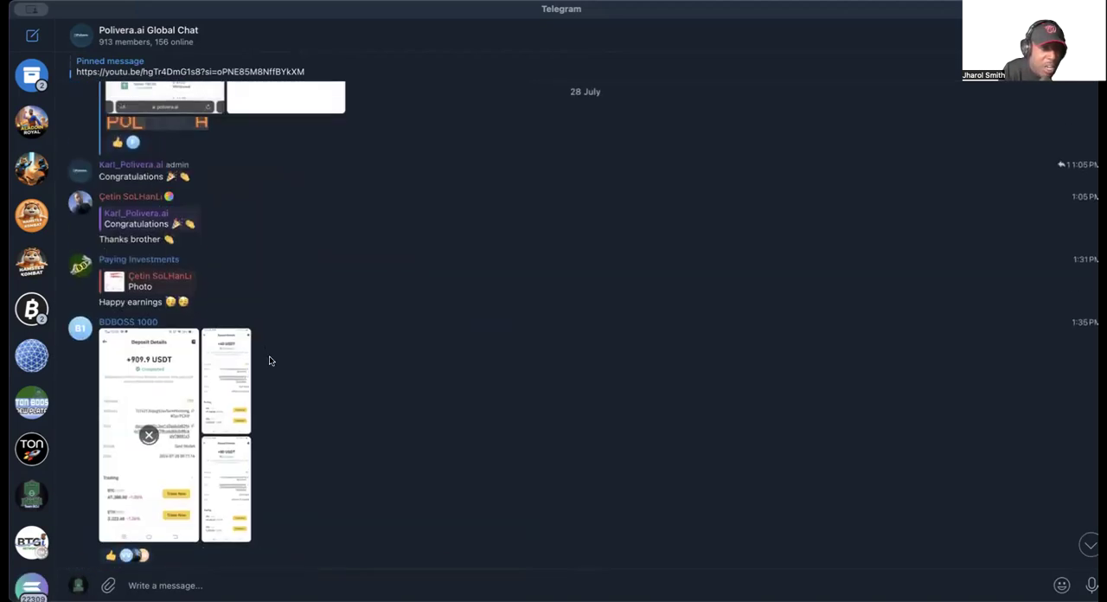
{"action": "scroll", "scroll_direction": "down", "scroll_amount": 3}
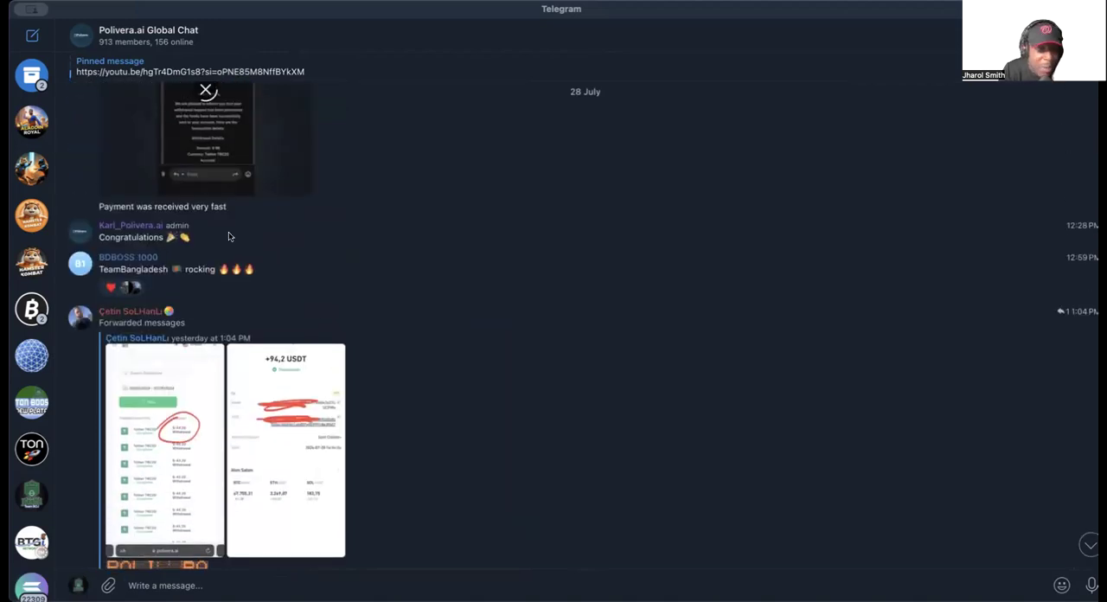
{"action": "scroll", "scroll_direction": "down", "scroll_amount": 3}
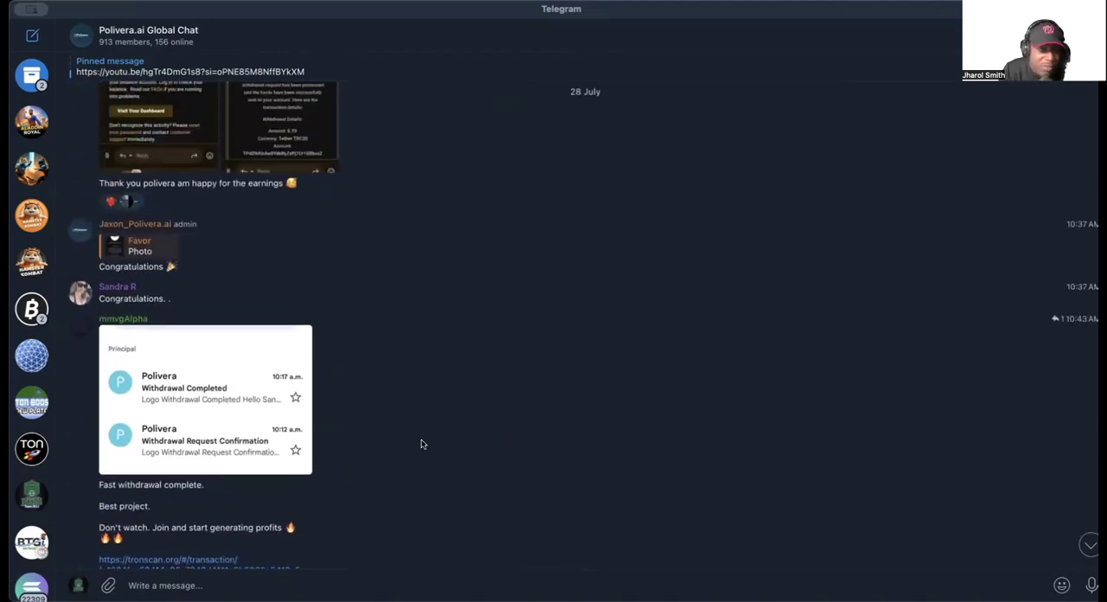
{"action": "scroll", "scroll_direction": "down", "scroll_amount": 3}
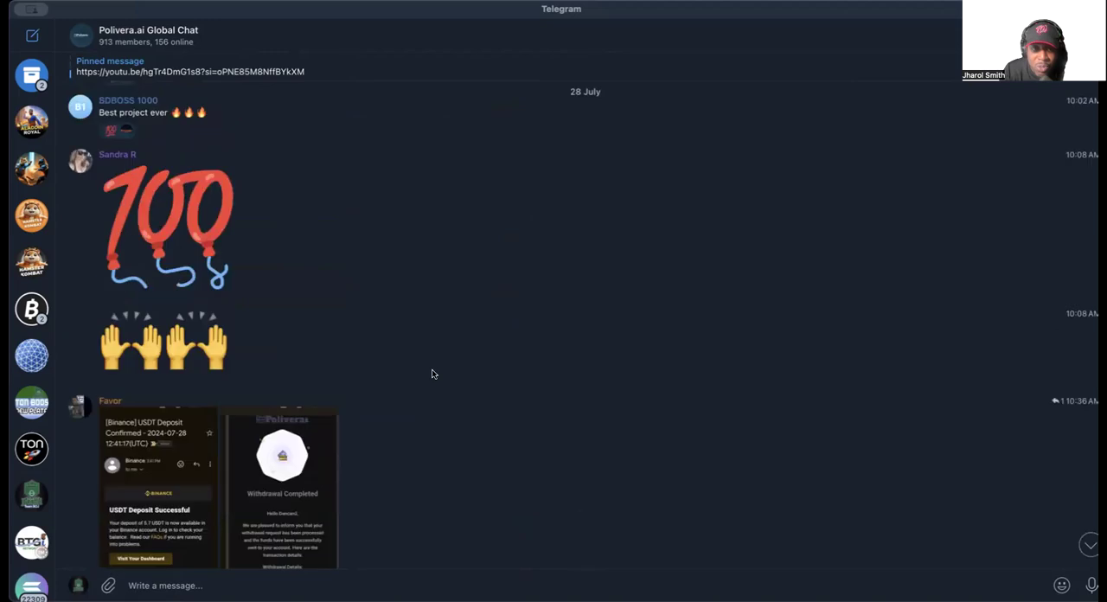
{"action": "scroll", "scroll_direction": "down", "scroll_amount": 3}
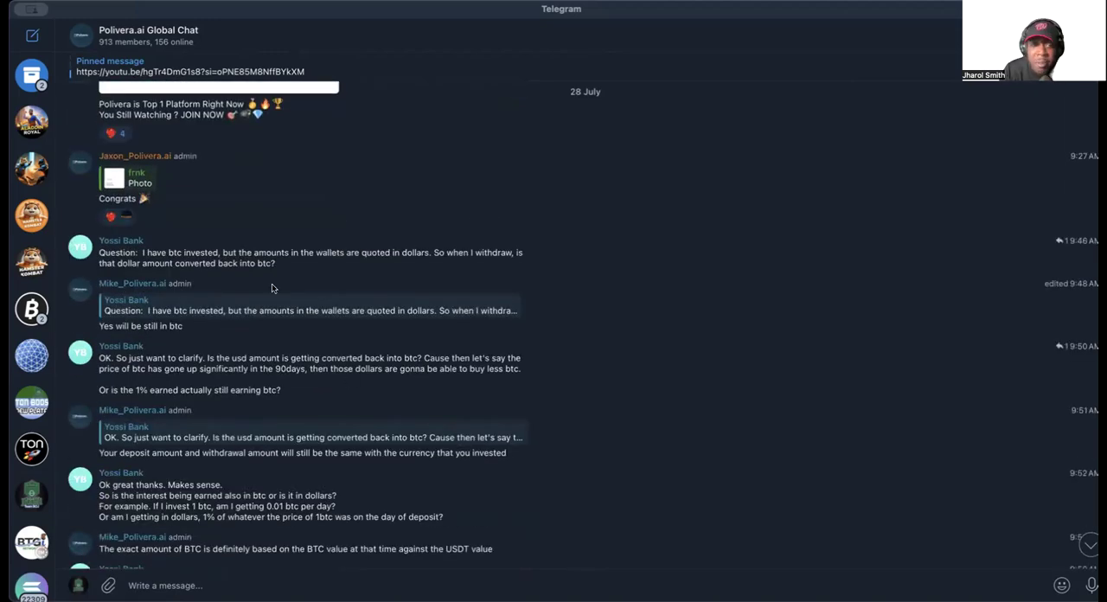
{"action": "mouse_move", "coordinate": [1005, 495]}
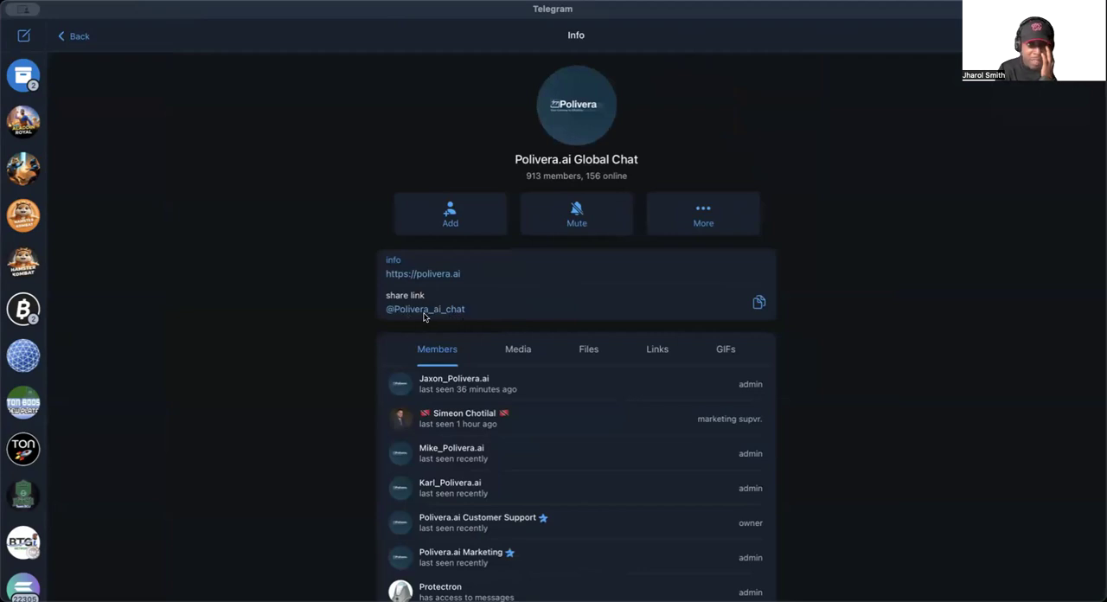
{"action": "mouse_move", "coordinate": [485, 324]}
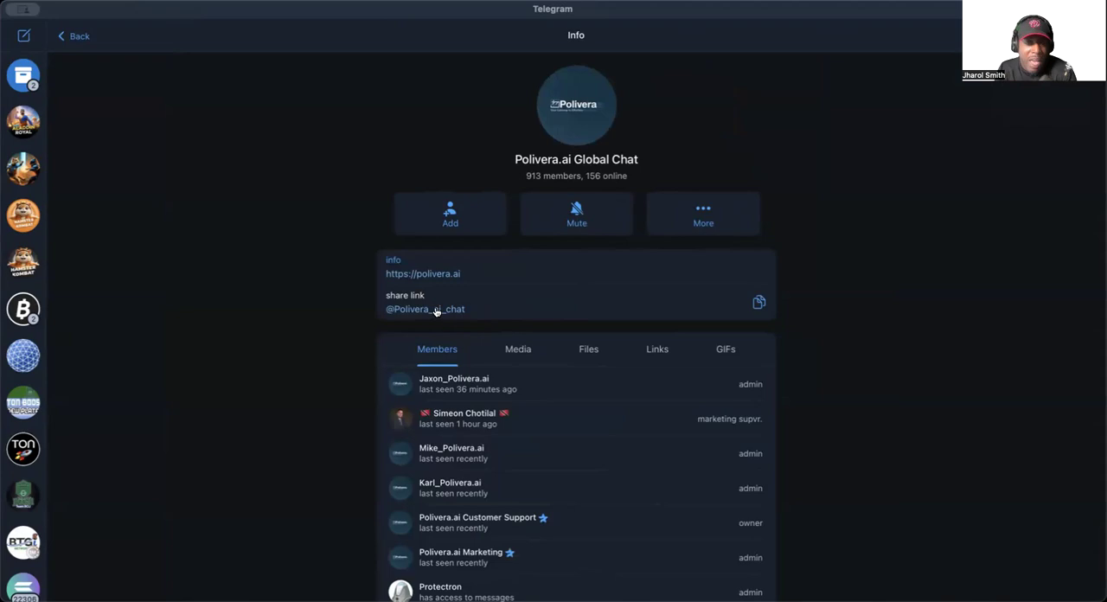
Step: Open the Global Chat info page listing its share link and admins
{"action": "left_click", "coordinate": [74, 36]}
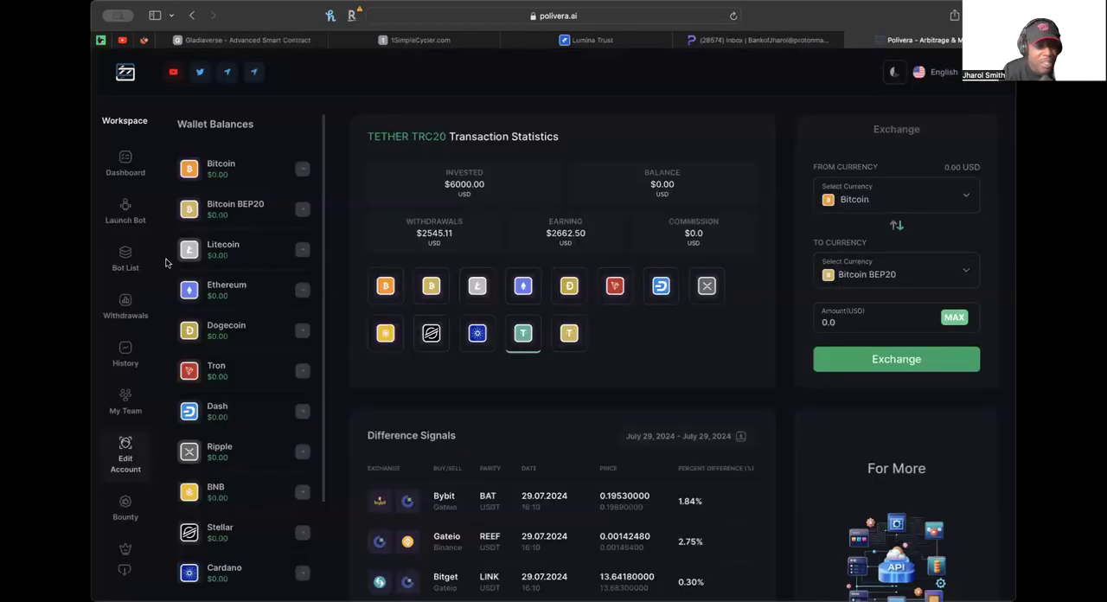
Step: Go via Withdrawals to History, showing late-July Tether TRC20 earnings and withdrawals
{"action": "left_click", "coordinate": [125, 307]}
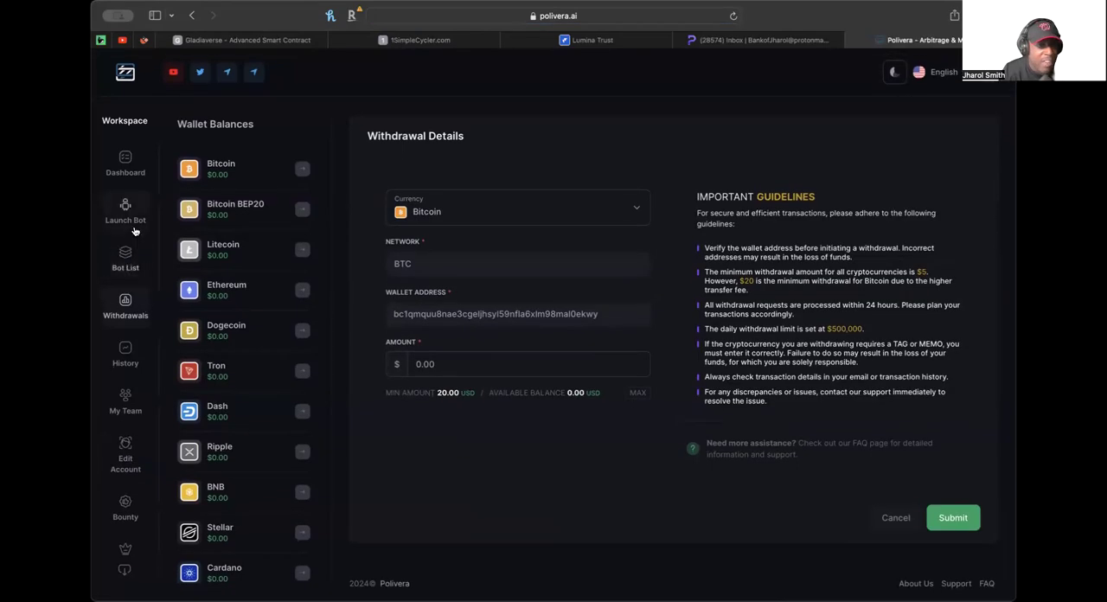
{"action": "left_click", "coordinate": [126, 355]}
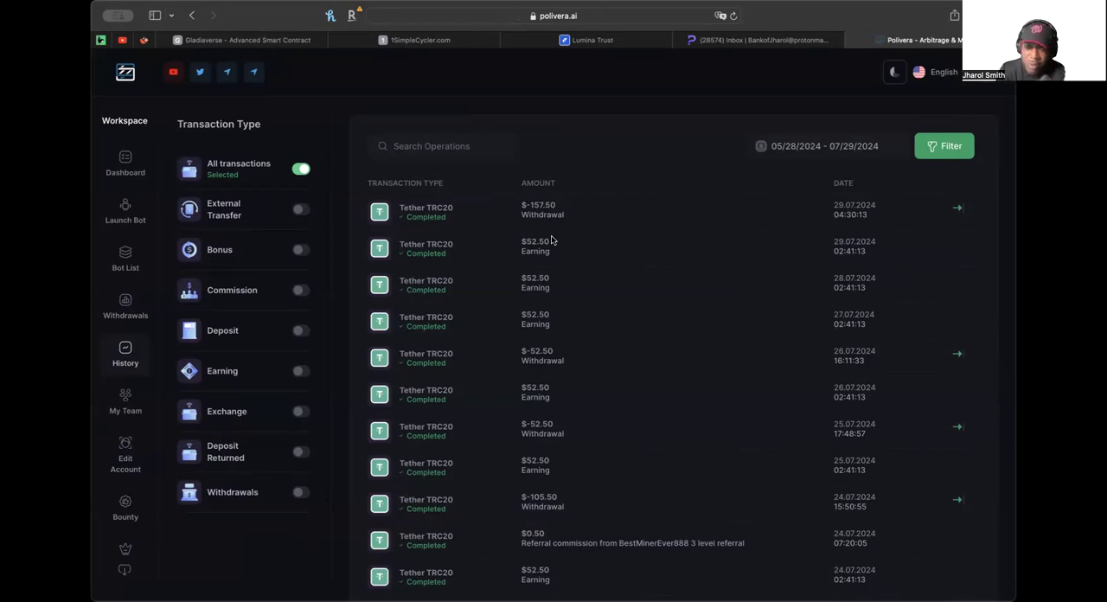
{"action": "mouse_move", "coordinate": [437, 307]}
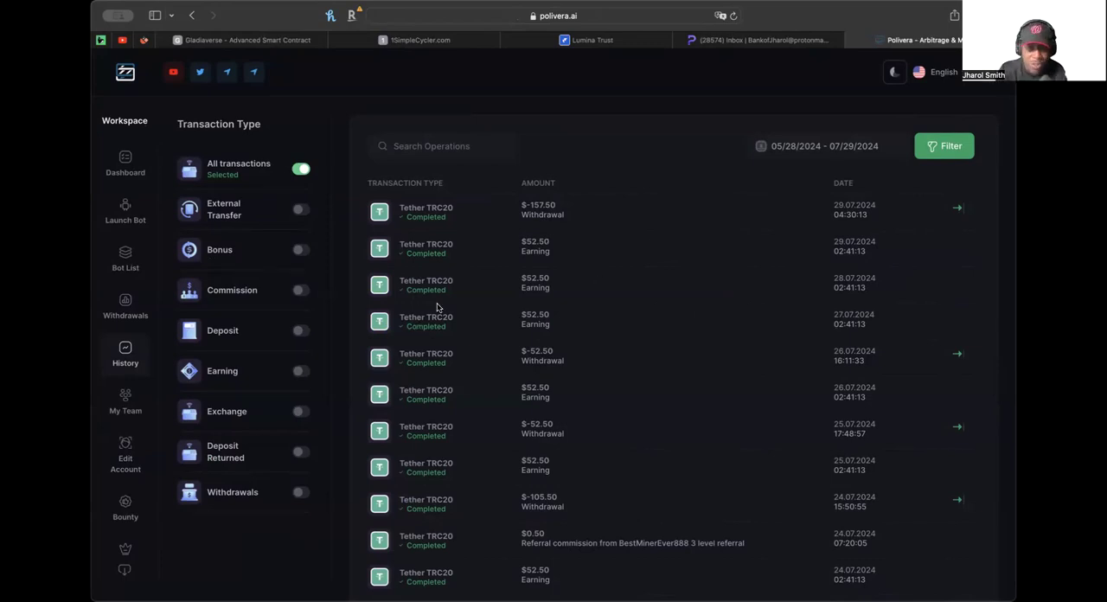
{"action": "scroll", "scroll_direction": "down", "scroll_amount": 3}
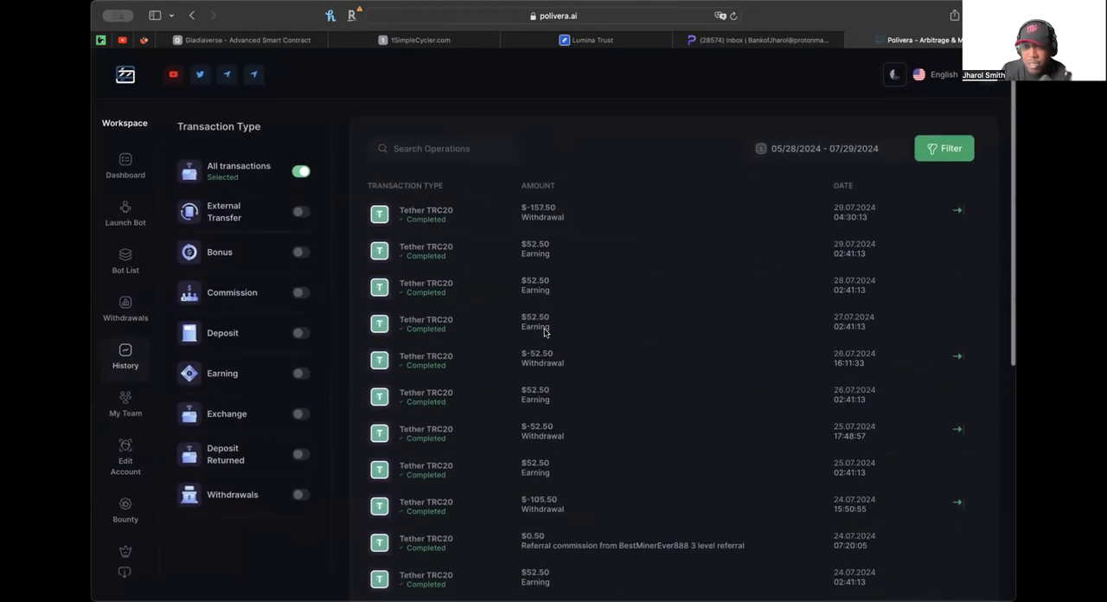
{"action": "scroll", "scroll_direction": "down", "scroll_amount": 3}
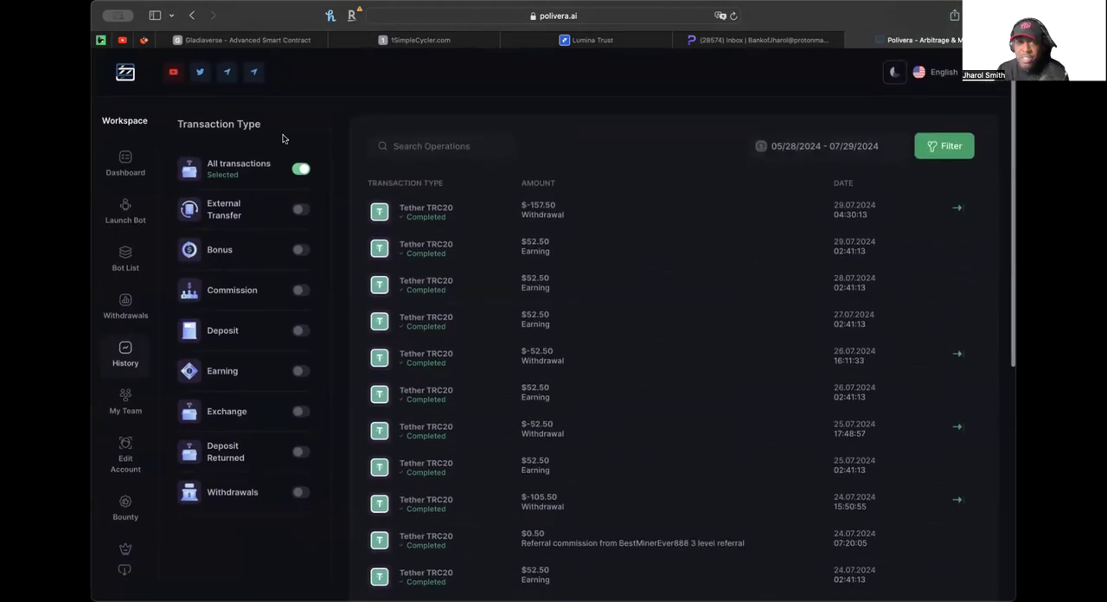
{"action": "mouse_move", "coordinate": [902, 13]}
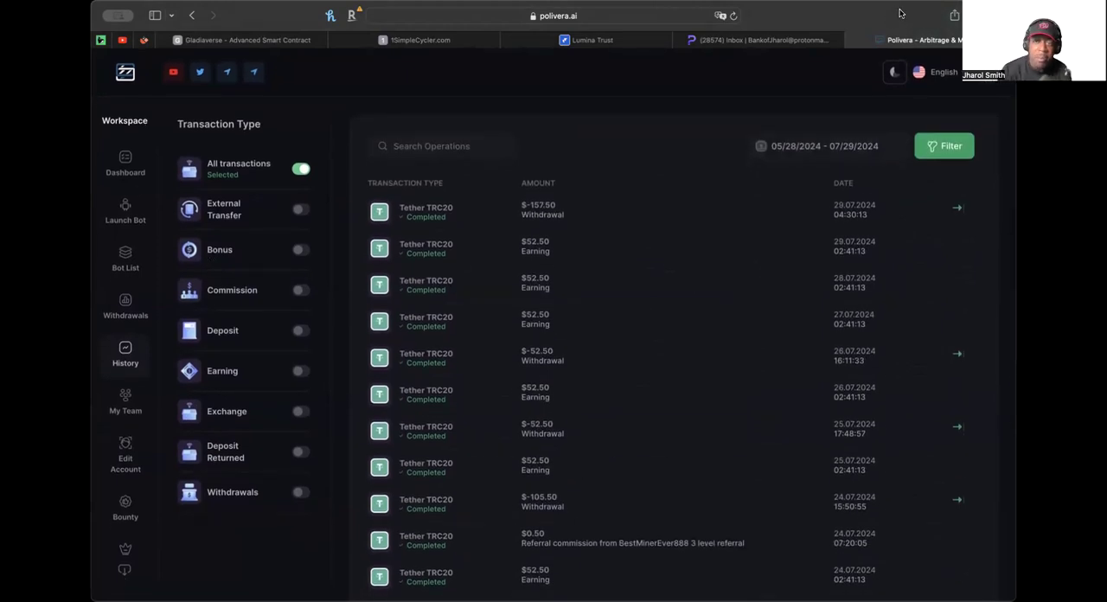